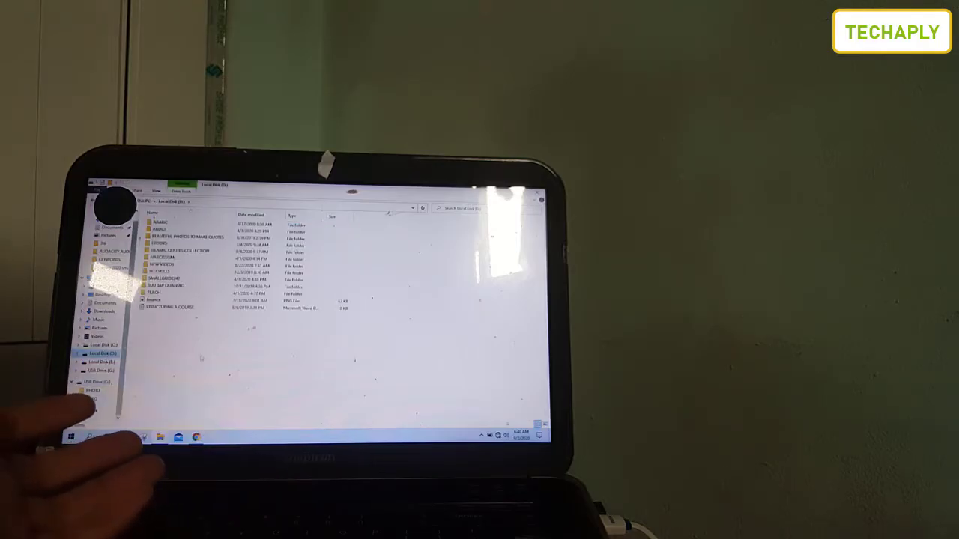
Right-click empty space in the Local Disk (D:) window to show the Paste option.
right_click(248, 330)
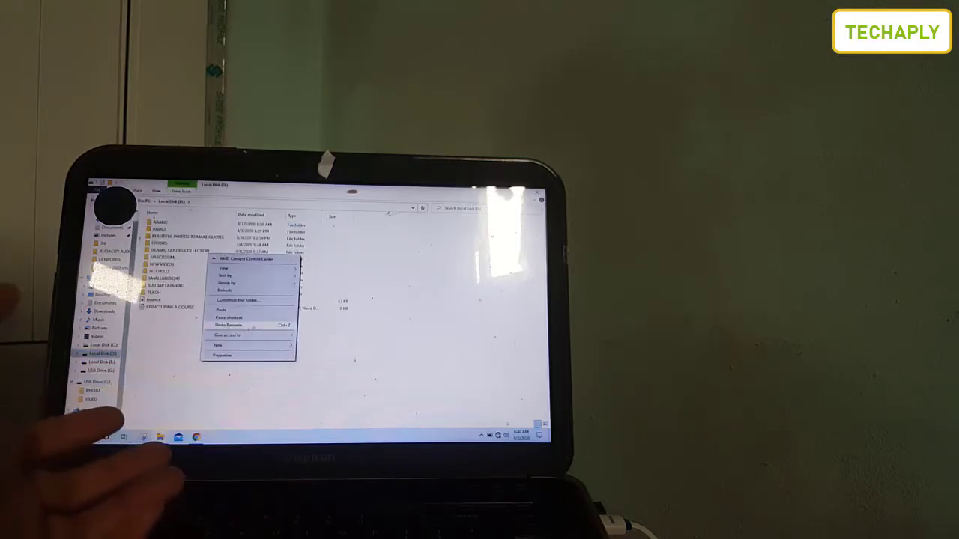